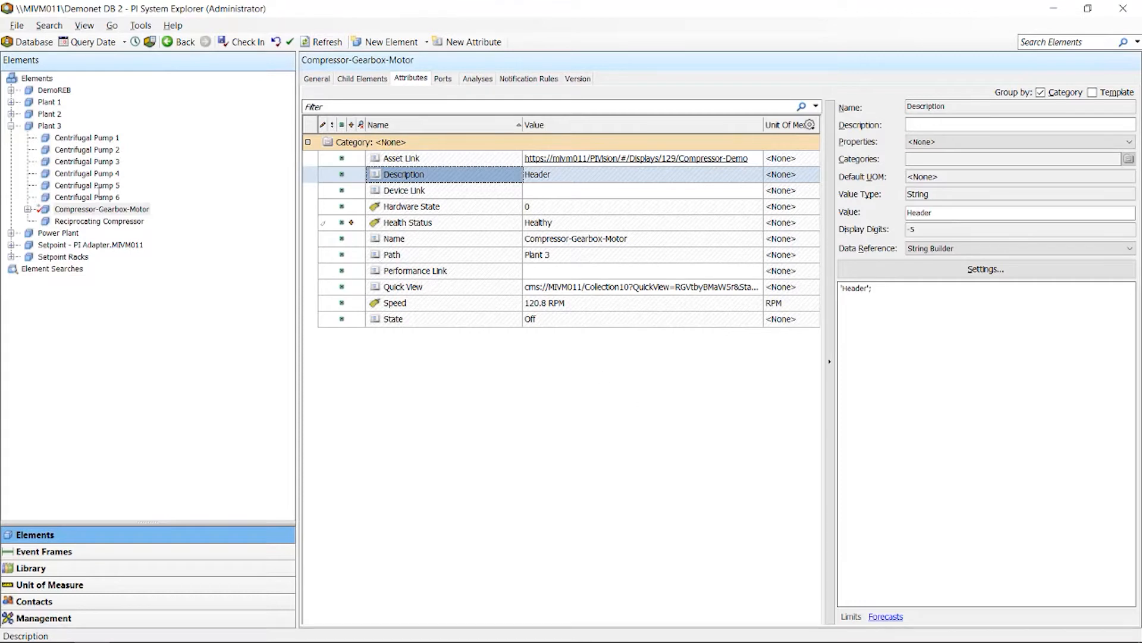
Step: Add a new attribute named Power to the Compressor-Gearbox-Motor element
left_click(98, 208)
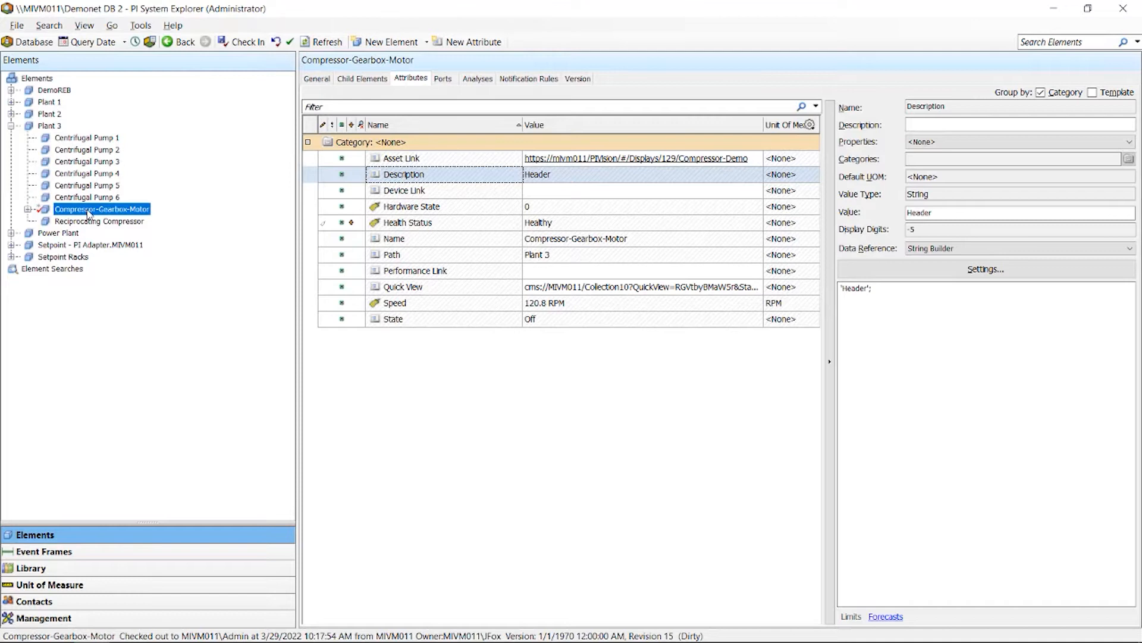
left_click(373, 380)
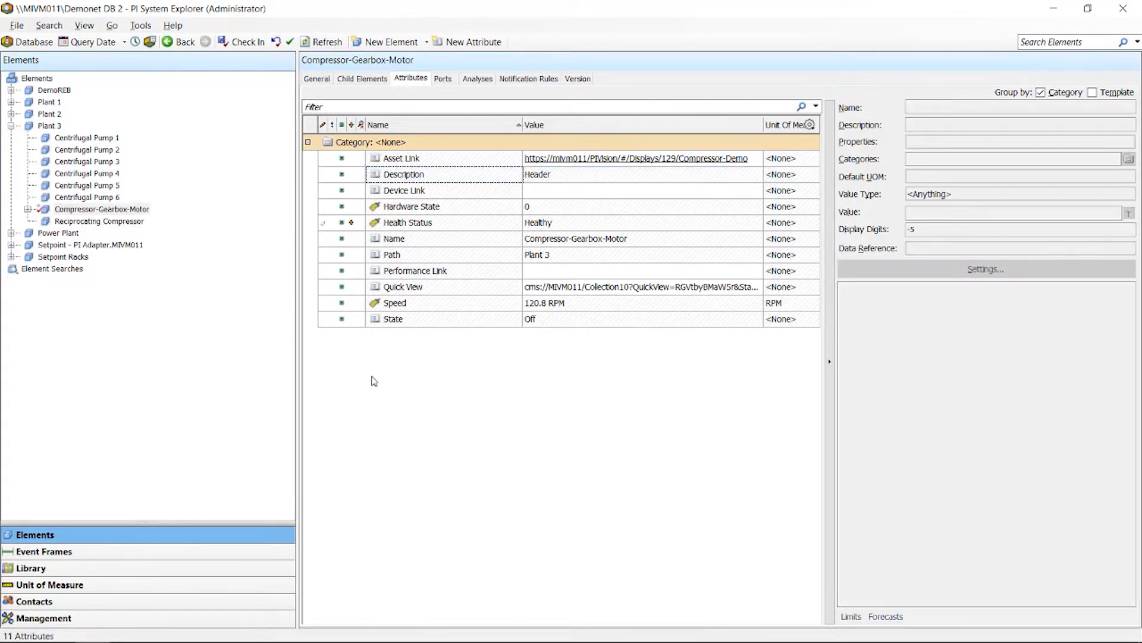
right_click(373, 381)
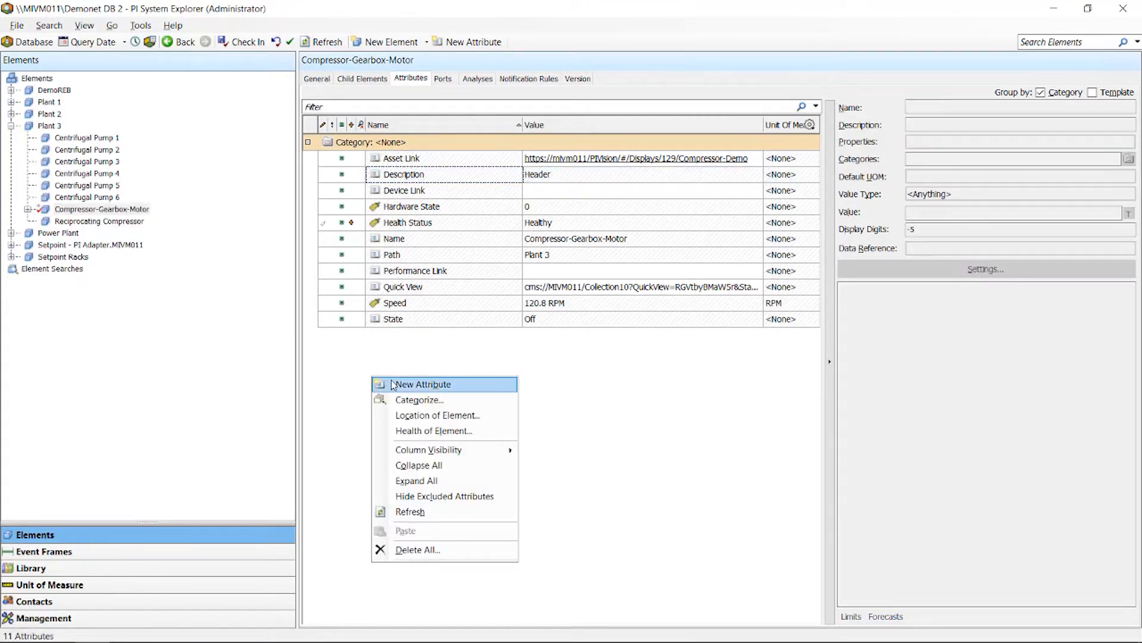
left_click(424, 383)
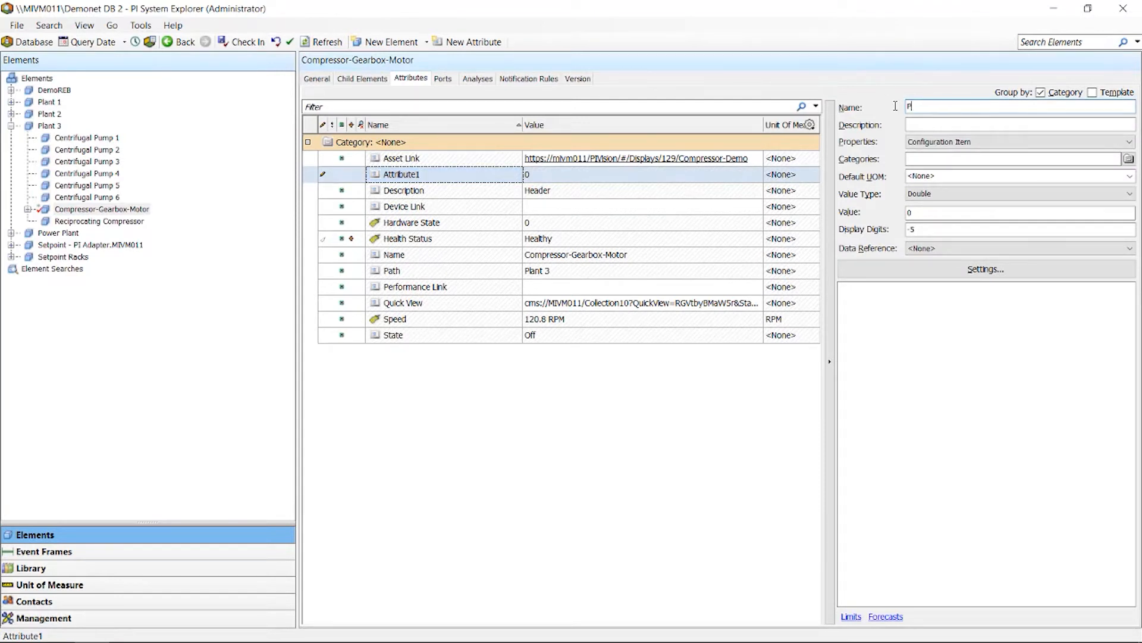
type("ower")
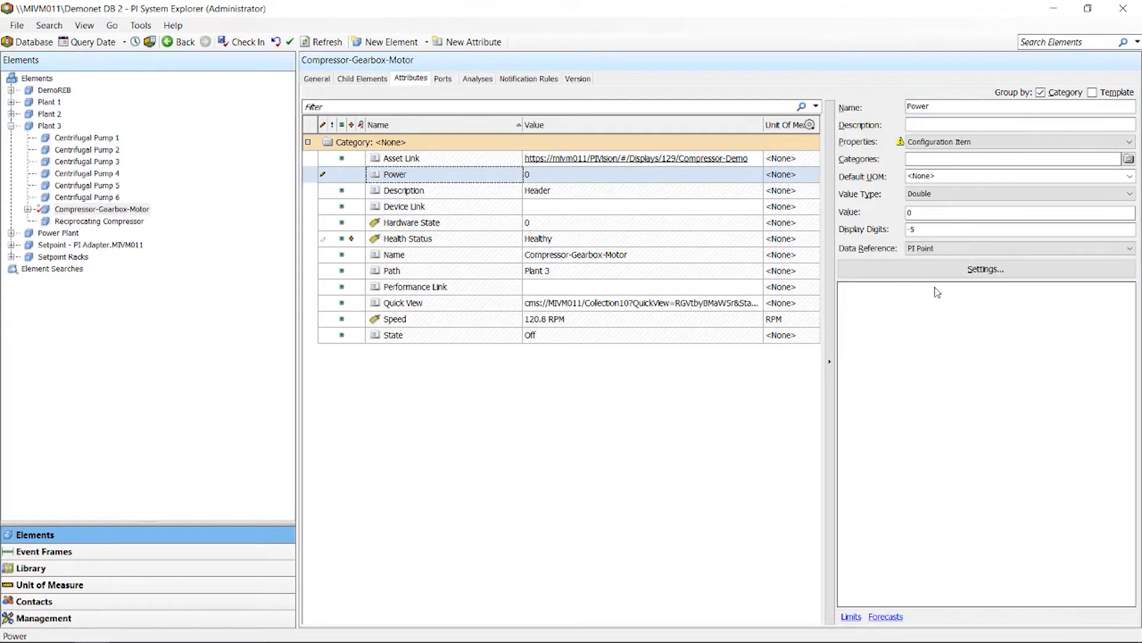
Step: Point the Power attribute at the PI tag on \\MIVM011 and check the changes in
type("\\\\MIVM011")
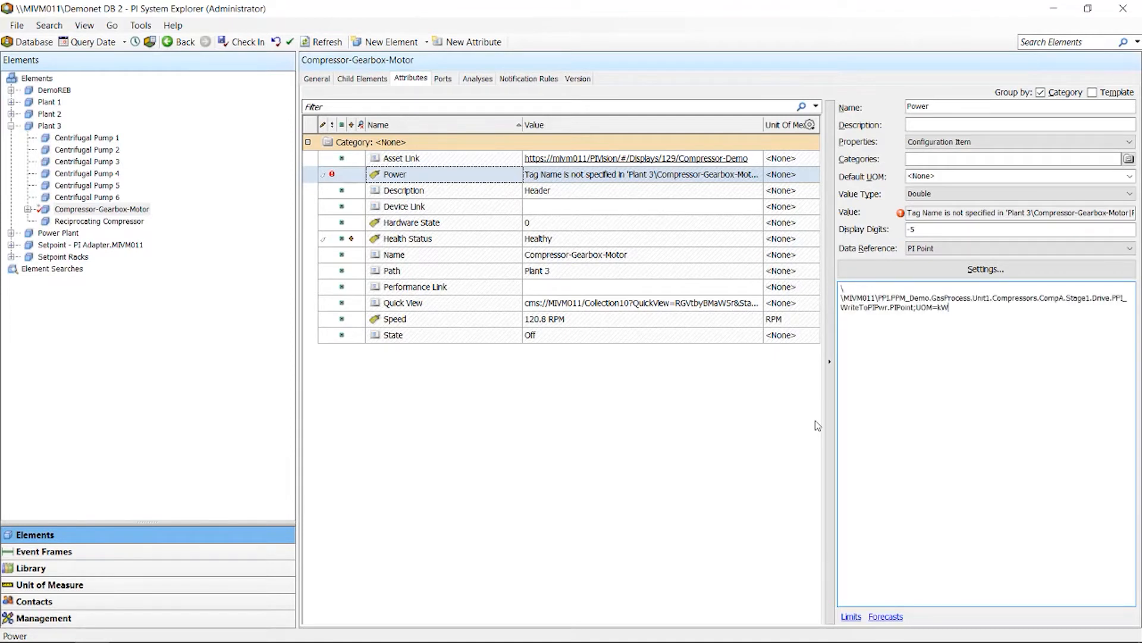
mouse_move(246, 41)
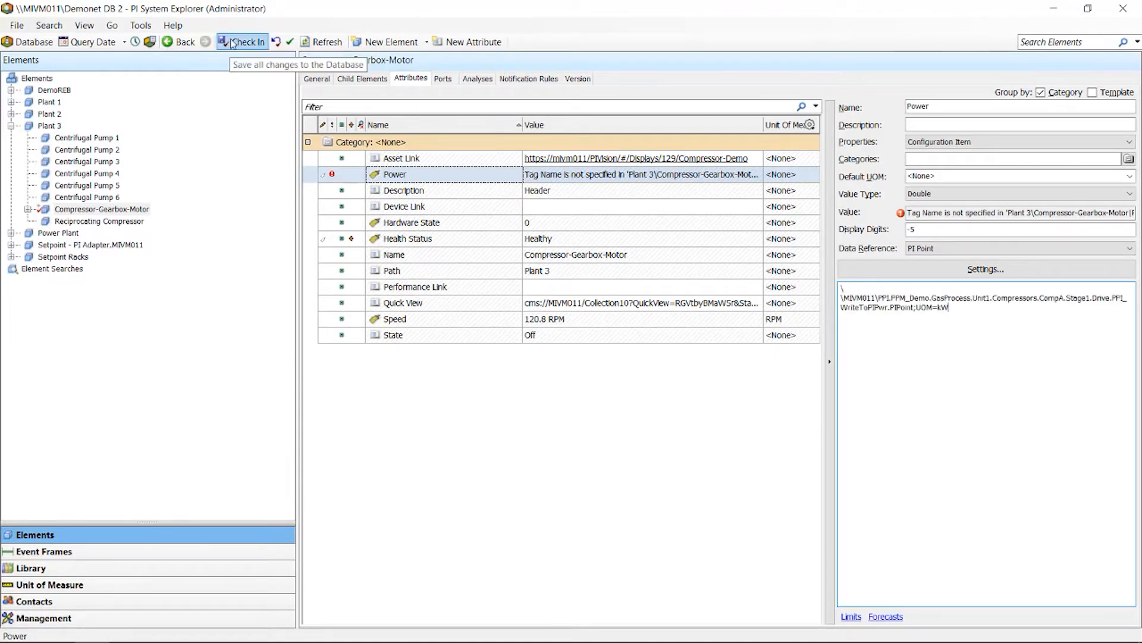
left_click(237, 42)
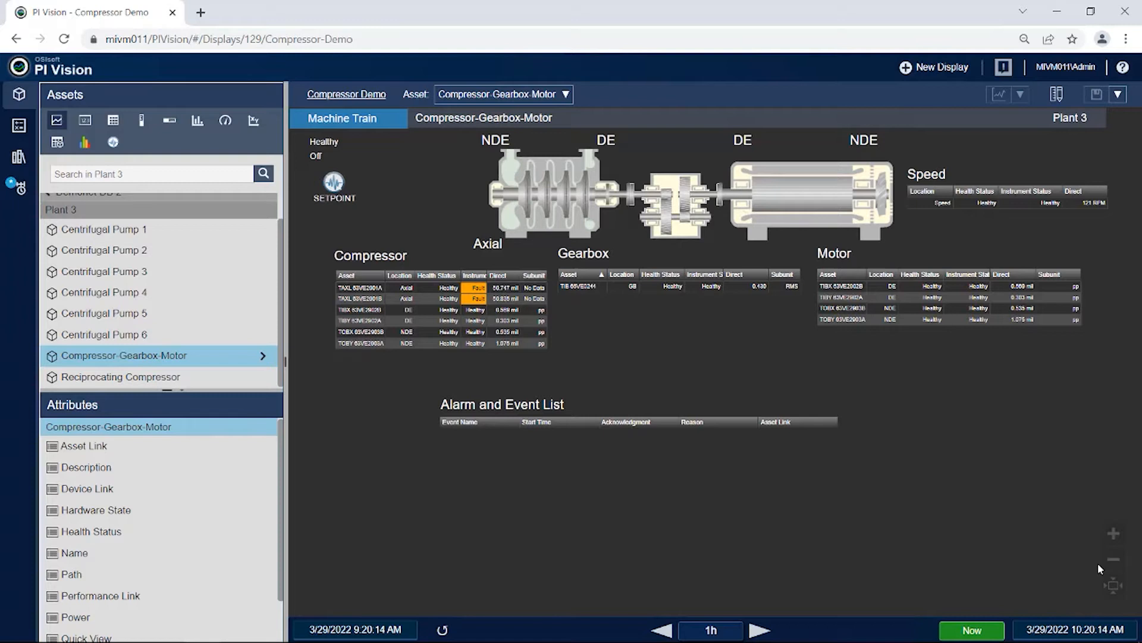
mouse_move(157, 531)
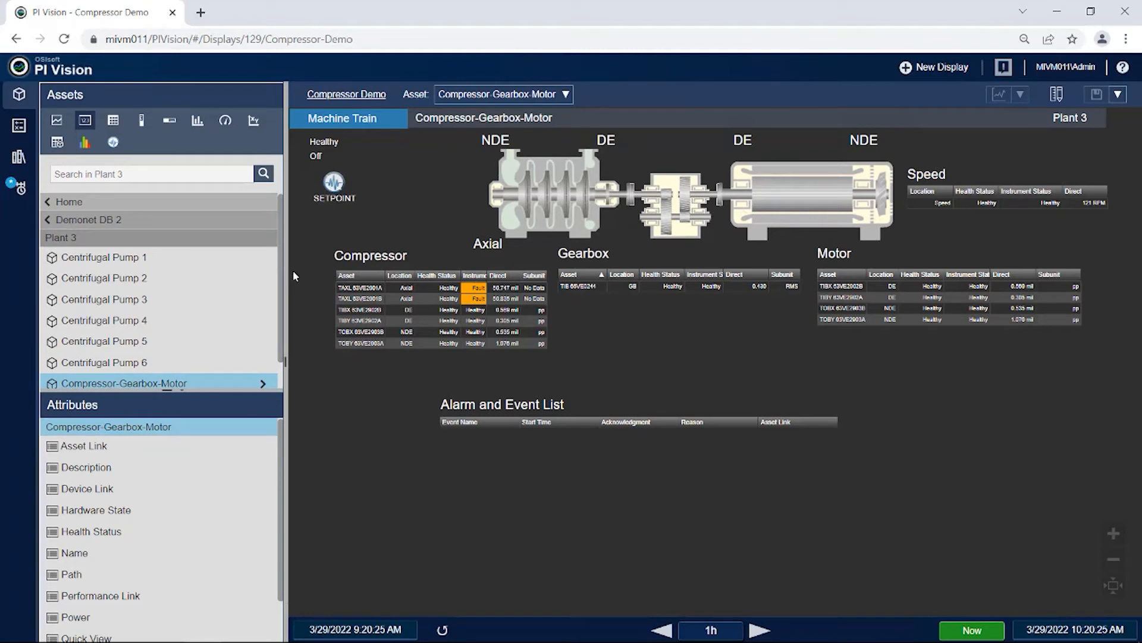
Step: Scroll the Compressor-Gearbox-Motor attribute list to reveal the Power attribute
scroll("down", 3)
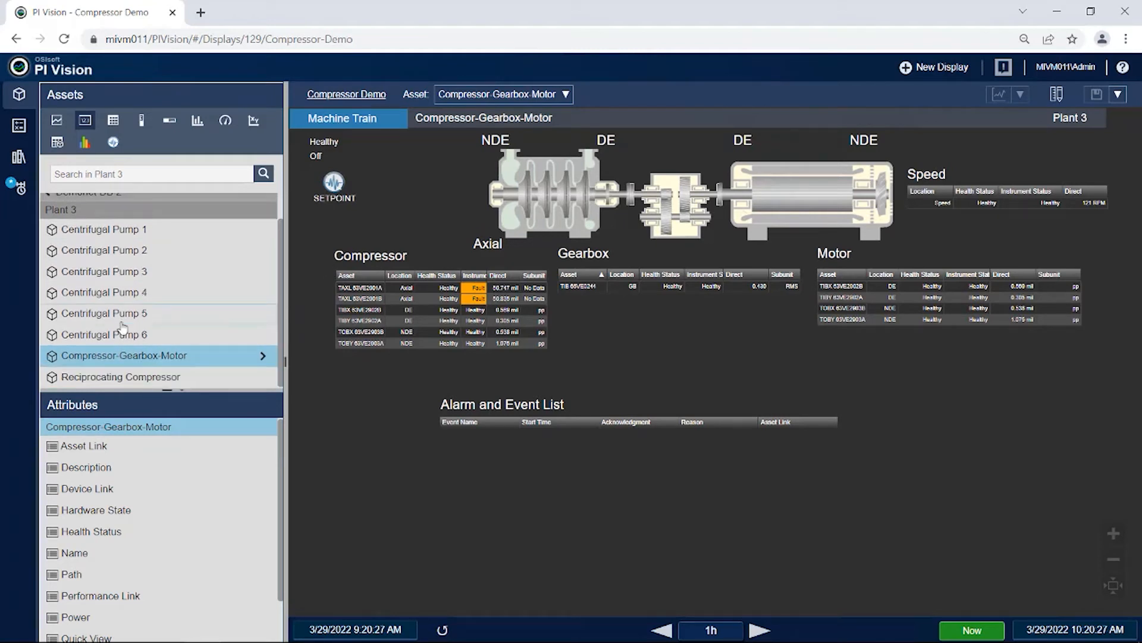
mouse_move(140, 355)
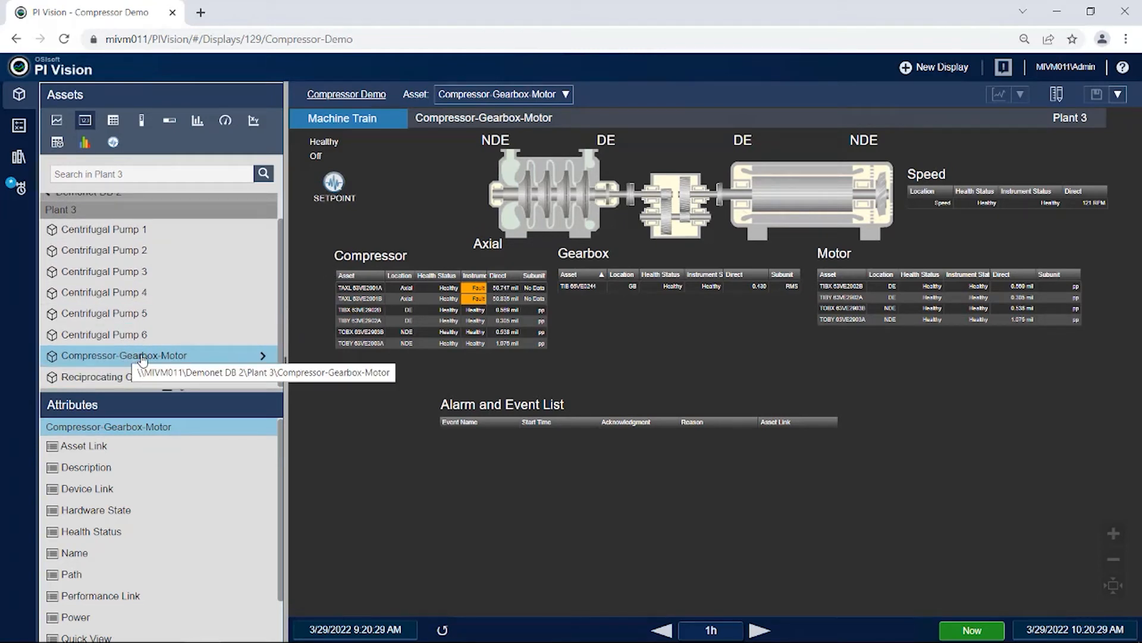
mouse_move(189, 600)
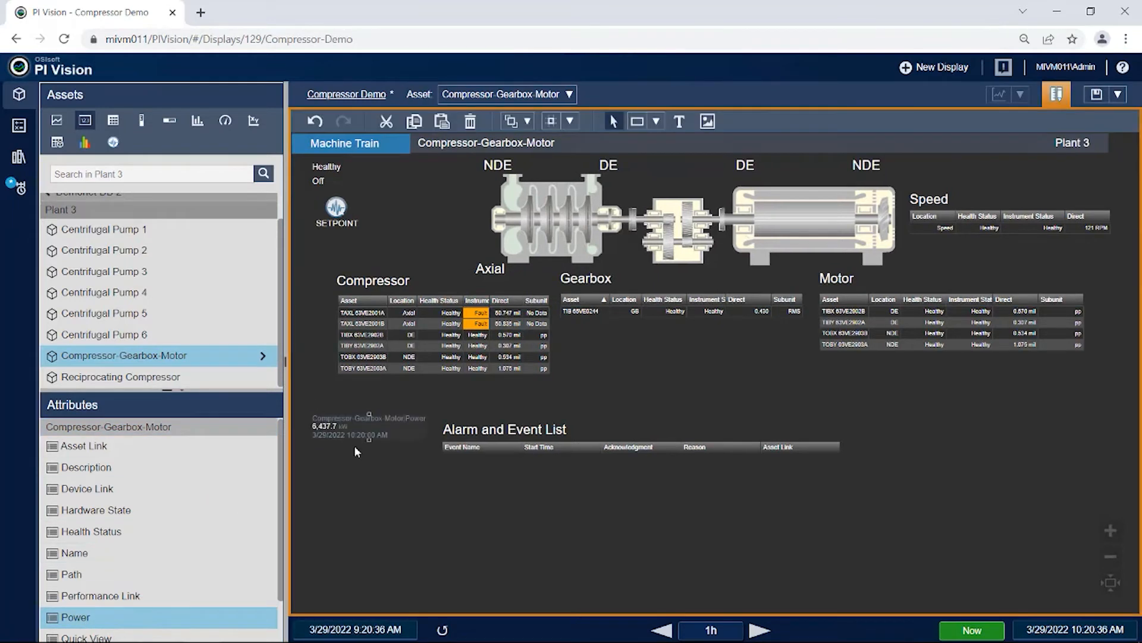
mouse_move(404, 462)
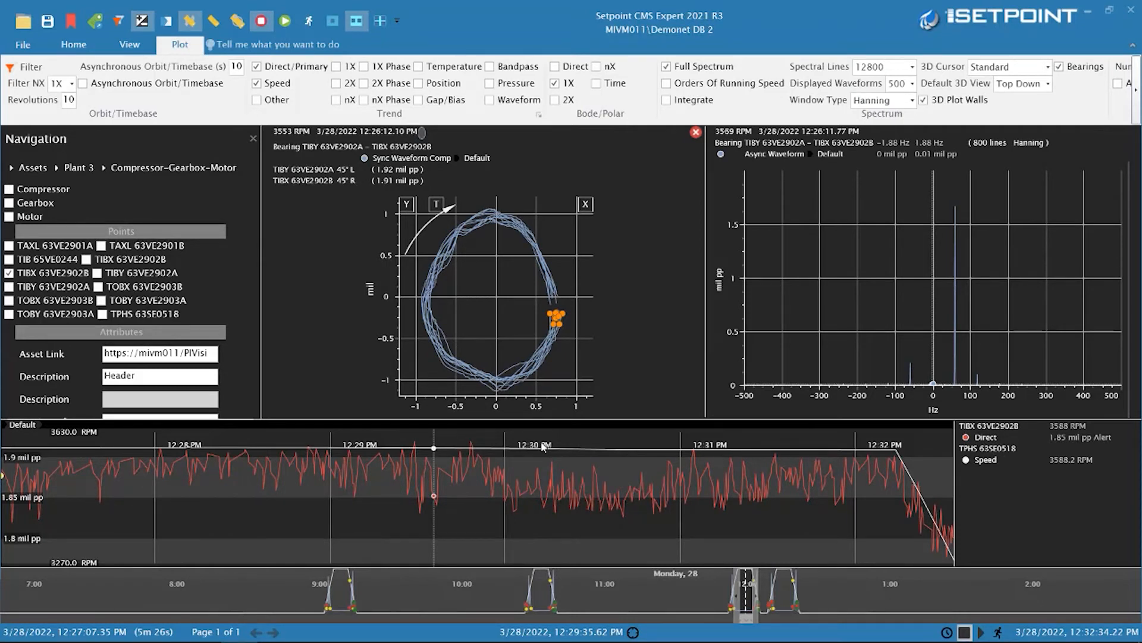
mouse_move(505, 404)
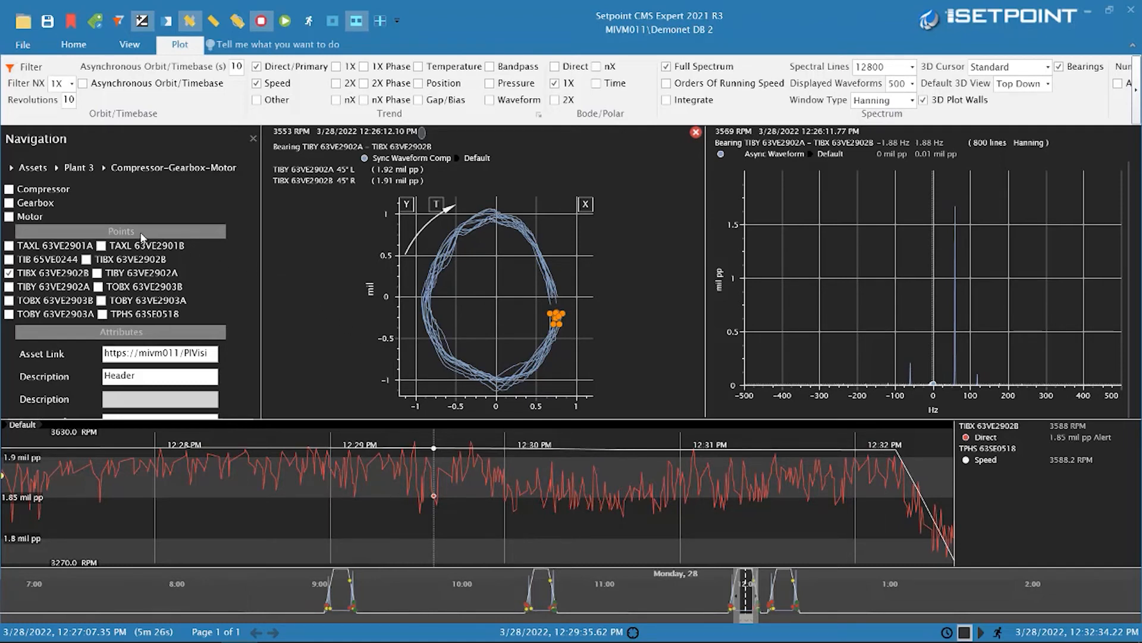
mouse_move(217, 176)
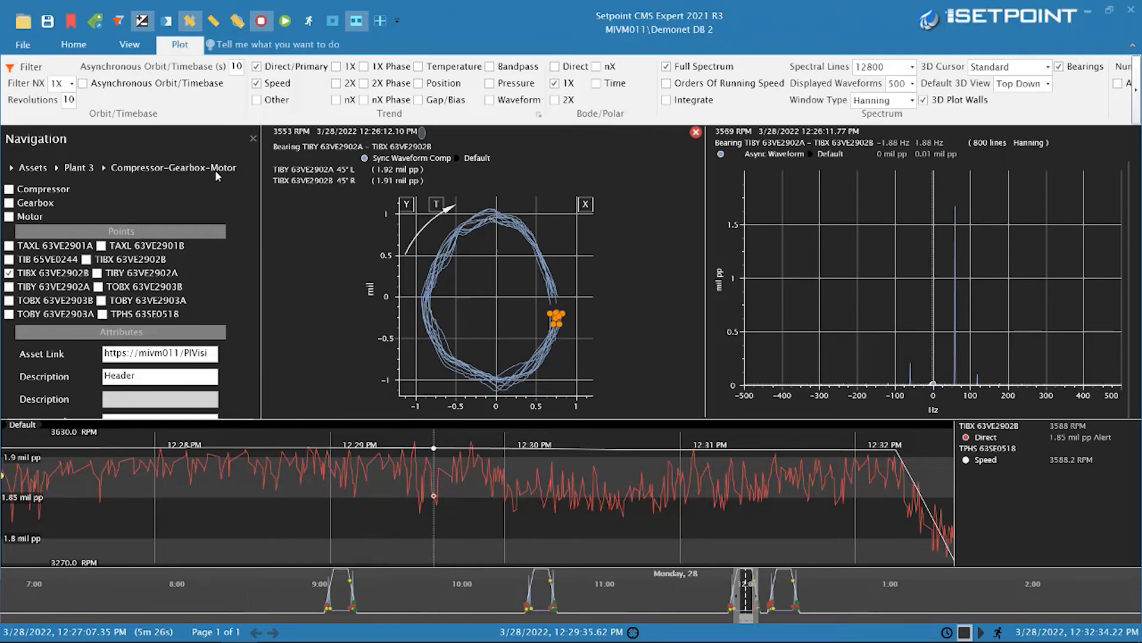
mouse_move(164, 233)
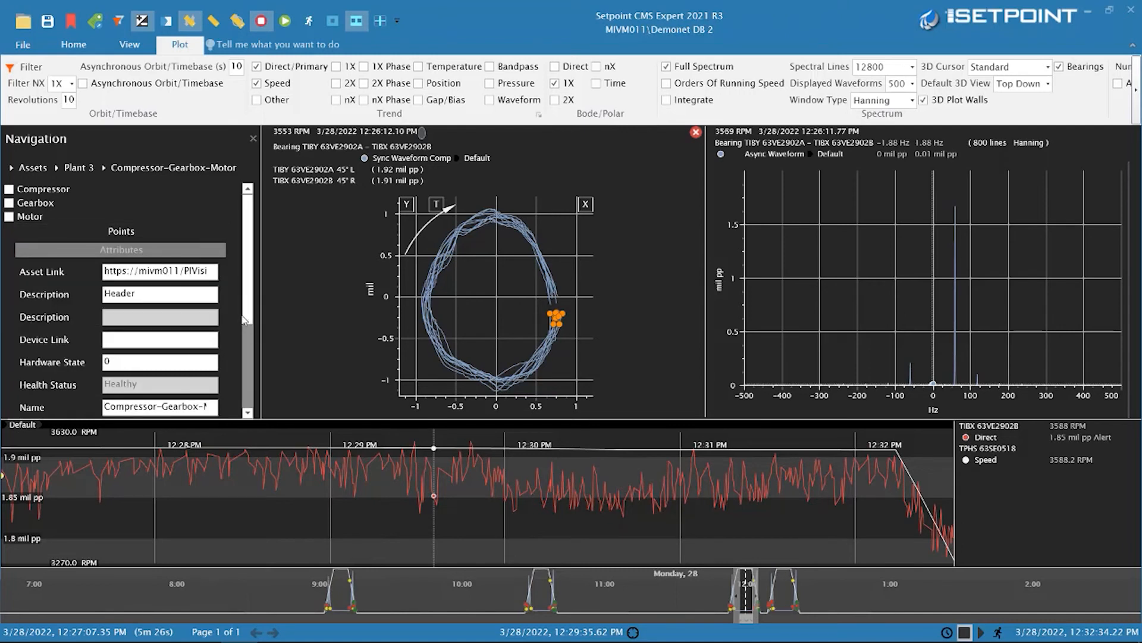
Step: Tick Power in the Attributes list so it plots on the trend (6437.7 kW)
scroll("down", 3)
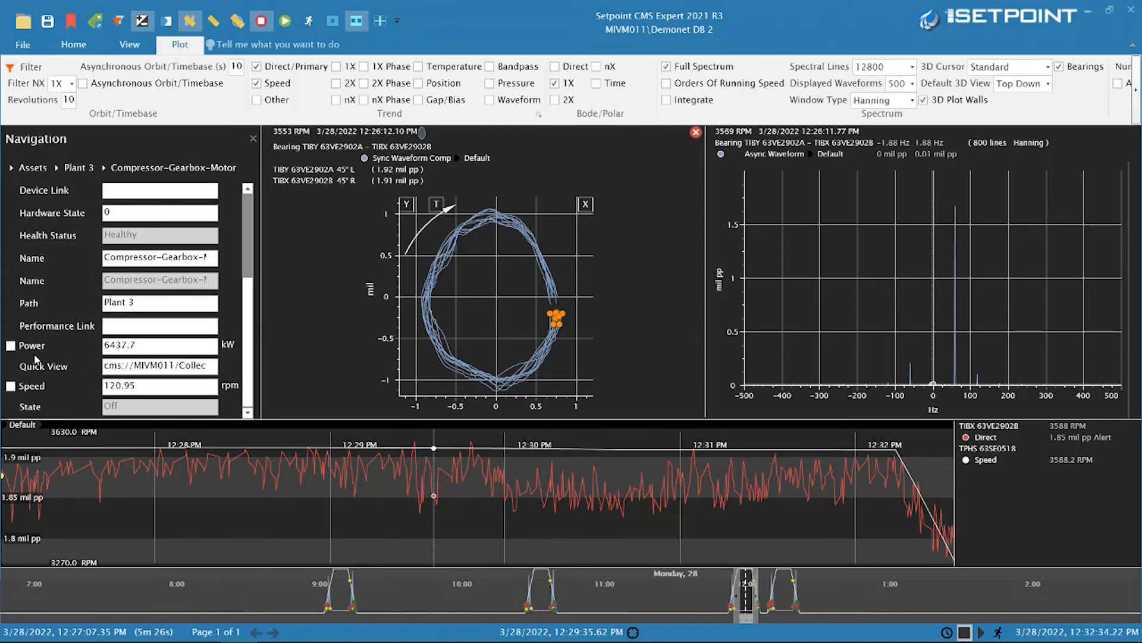
left_click(9, 345)
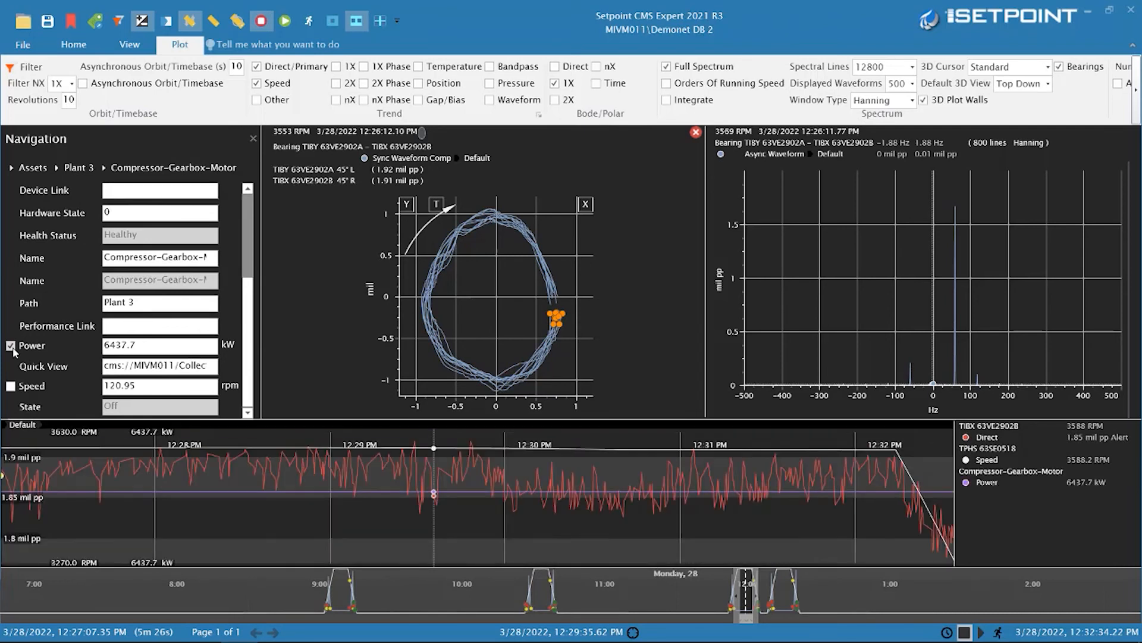